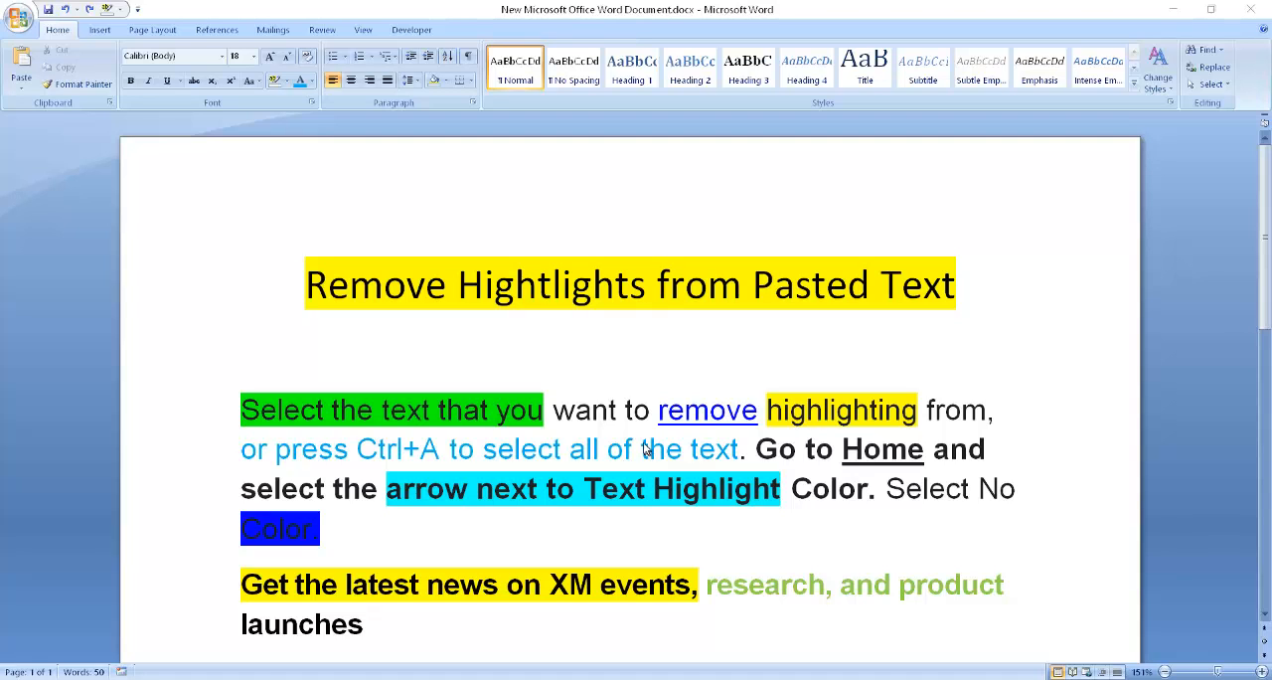
mouse_move(584, 477)
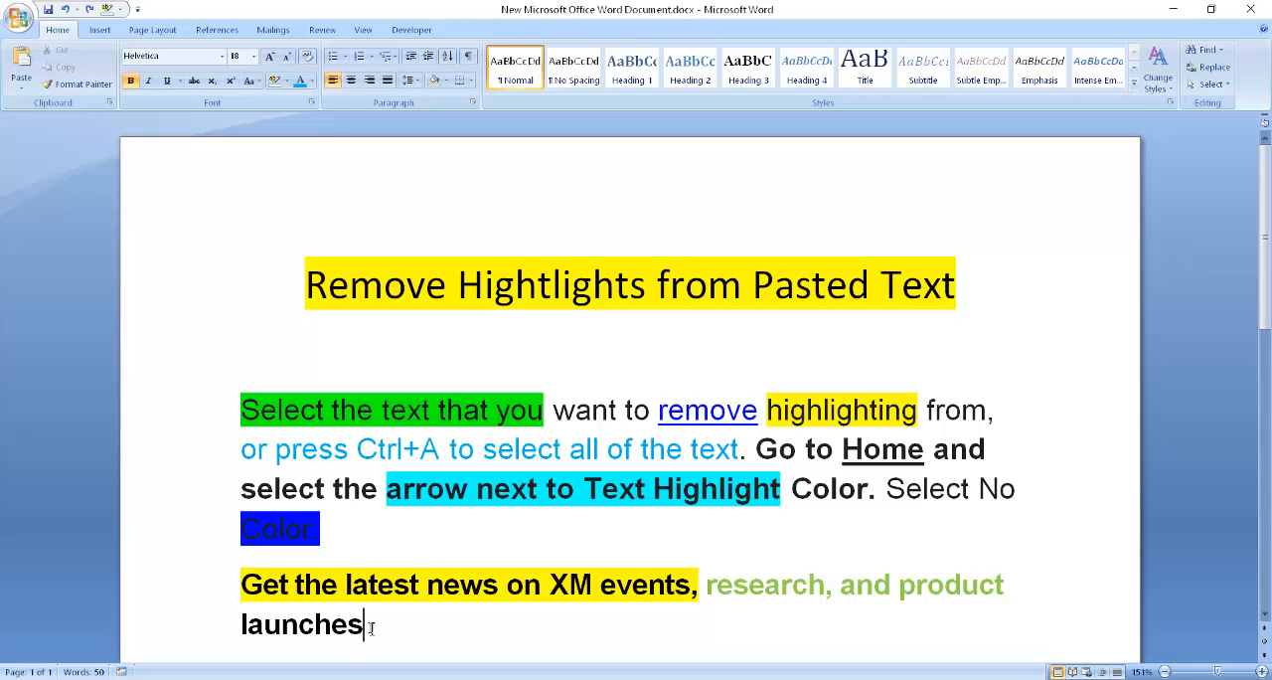
- Select the entire pasted text of the document with Ctrl+A
drag(322, 528, 375, 624)
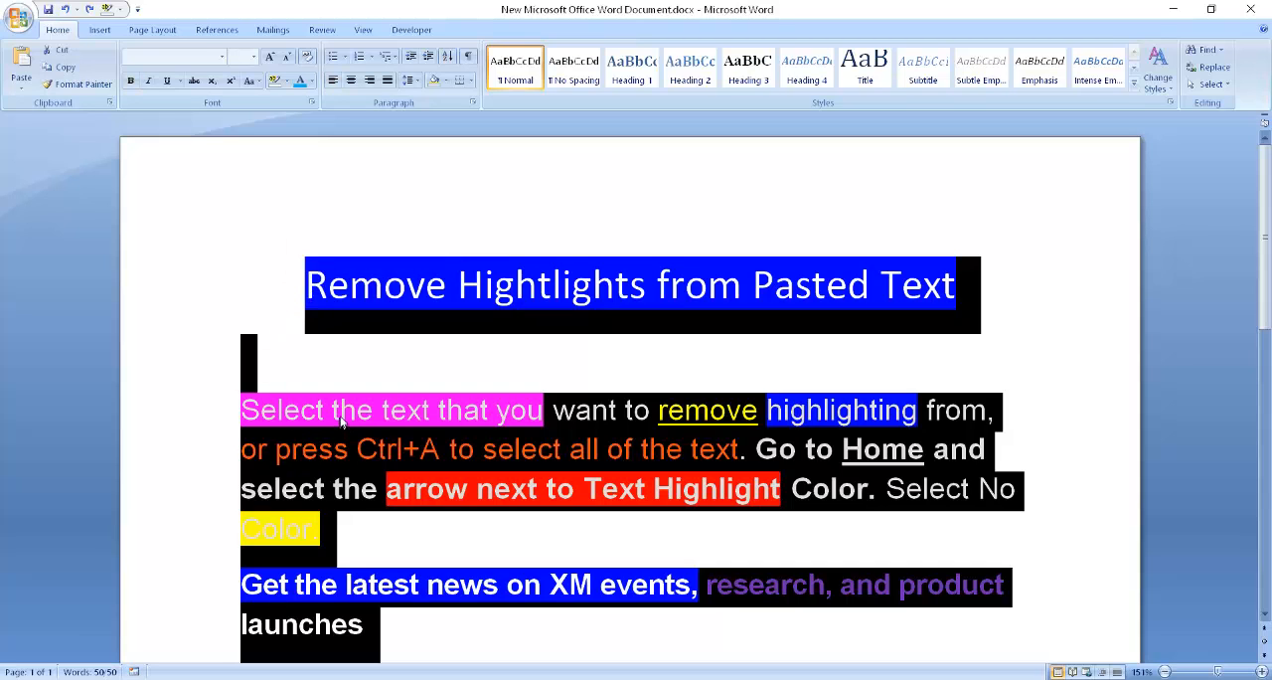
key(ctrl+a)
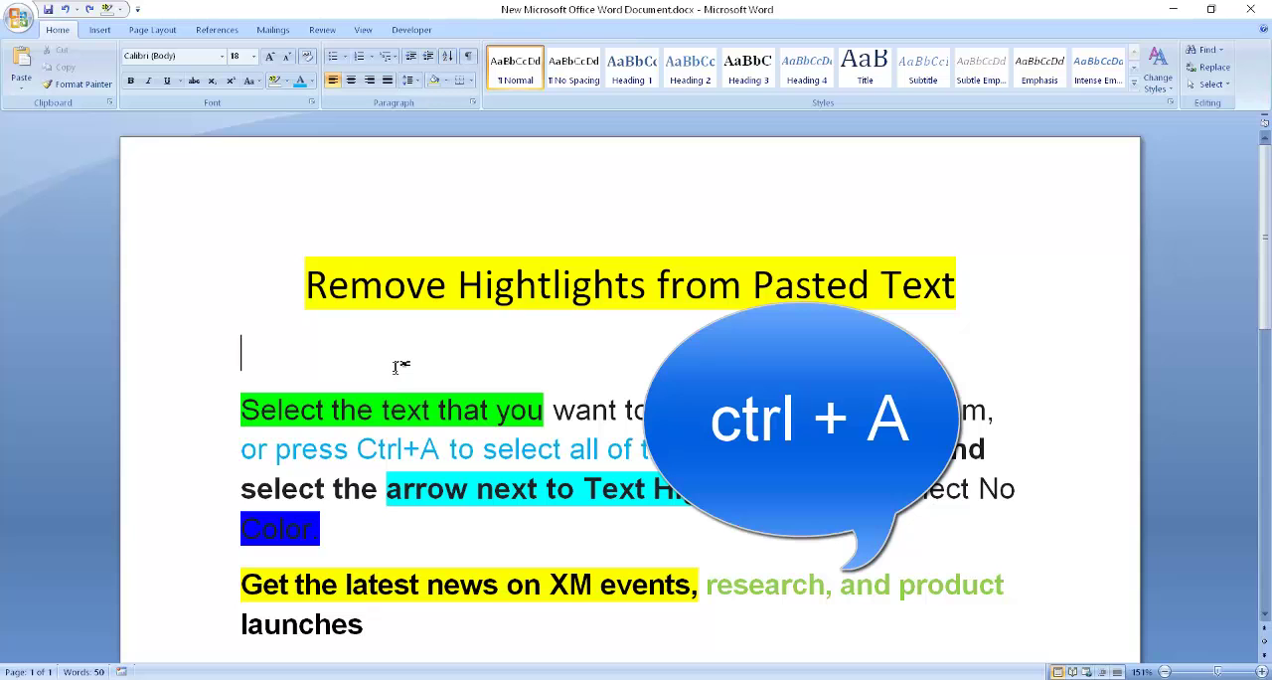
key(ctrl+a)
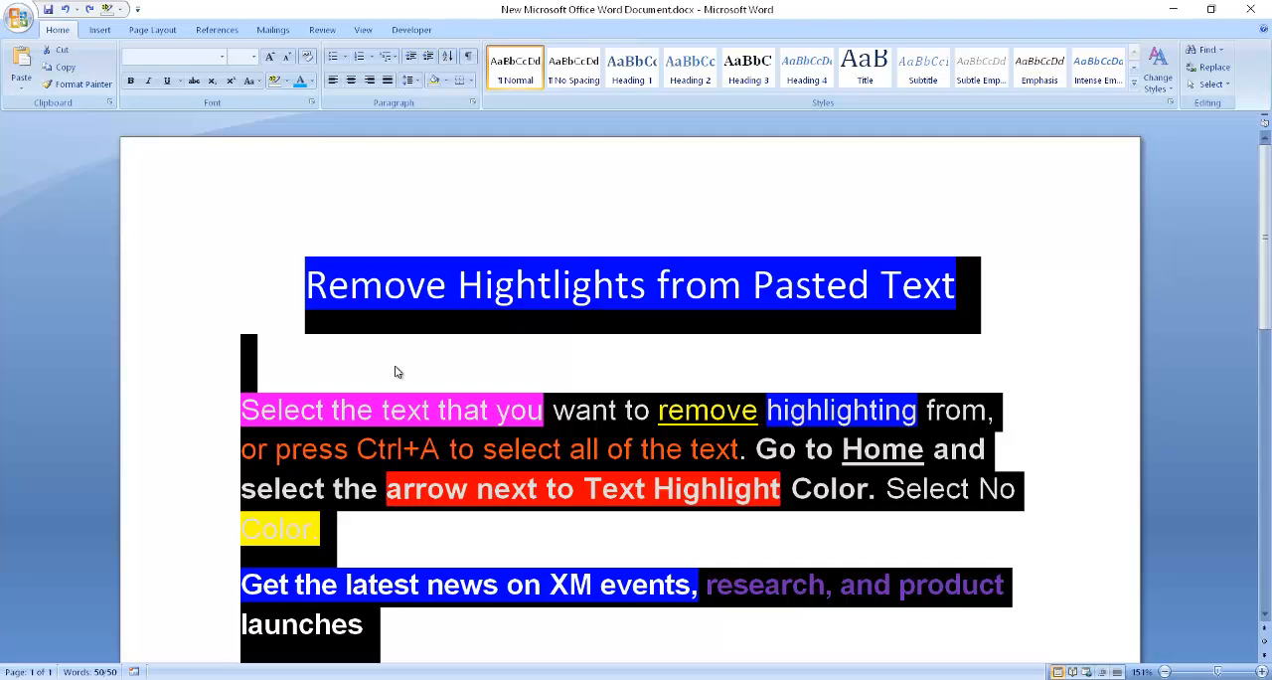
mouse_move(372, 356)
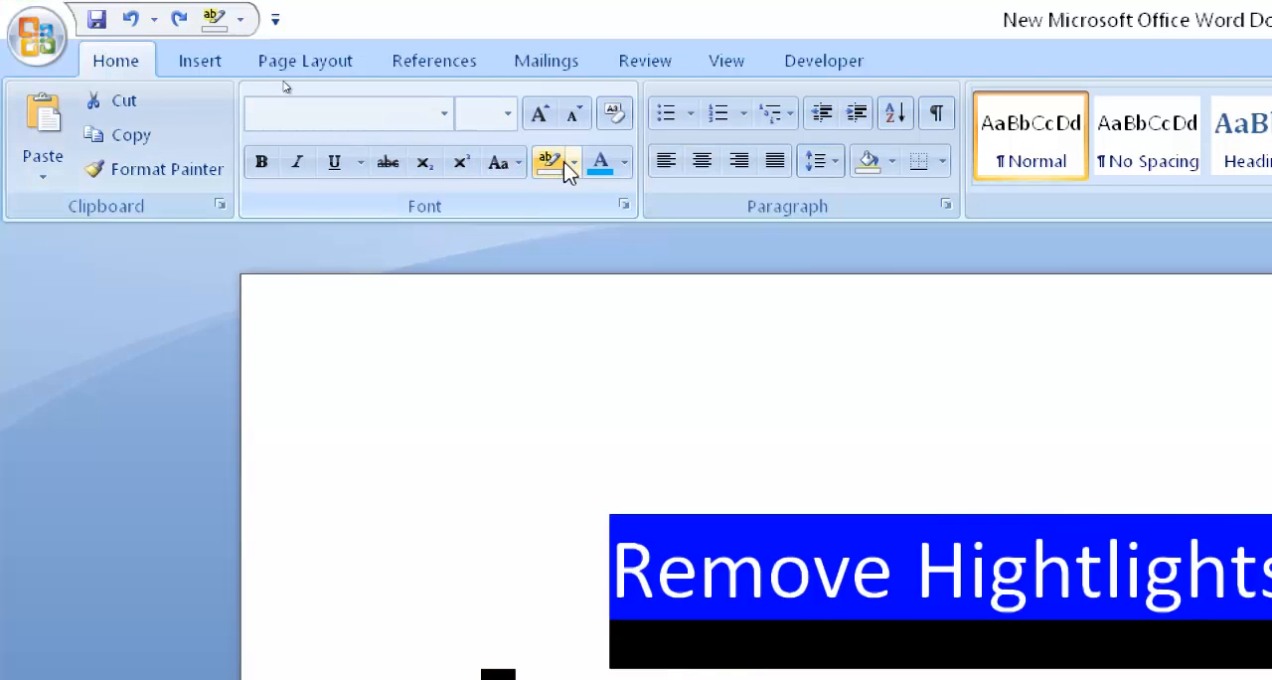
- Set Text Highlight Color to No Color for all selected text
click(573, 161)
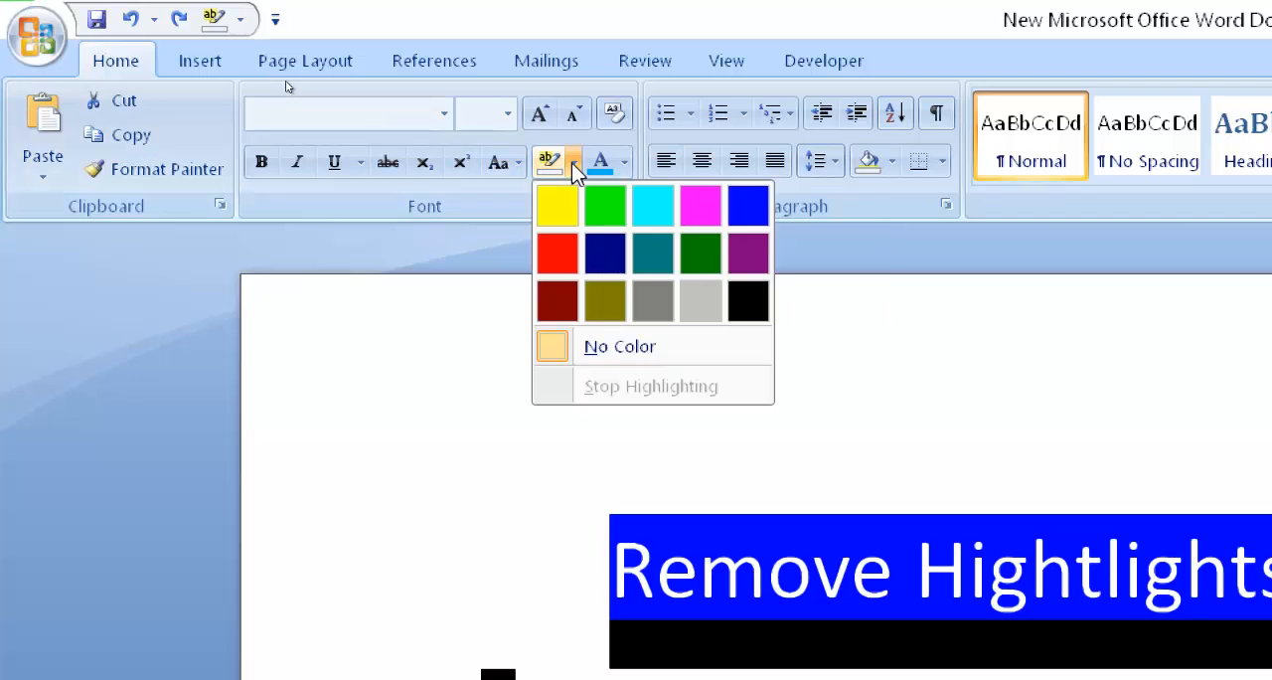
mouse_move(586, 184)
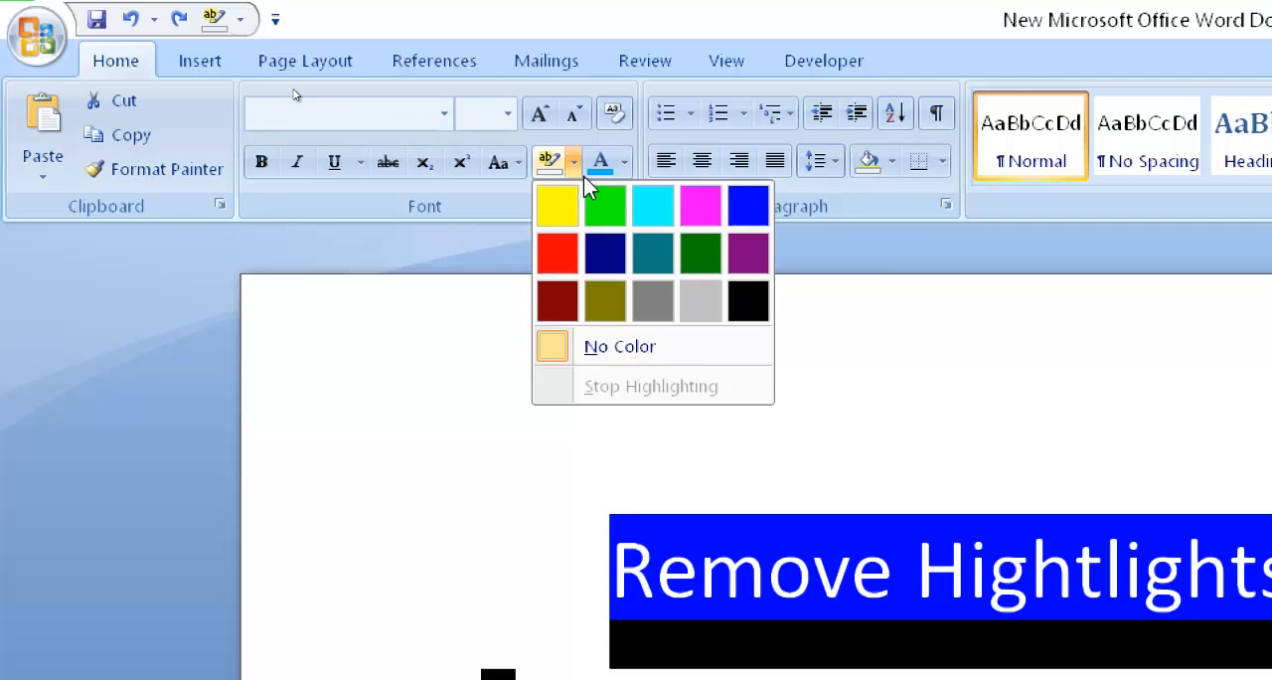
click(620, 346)
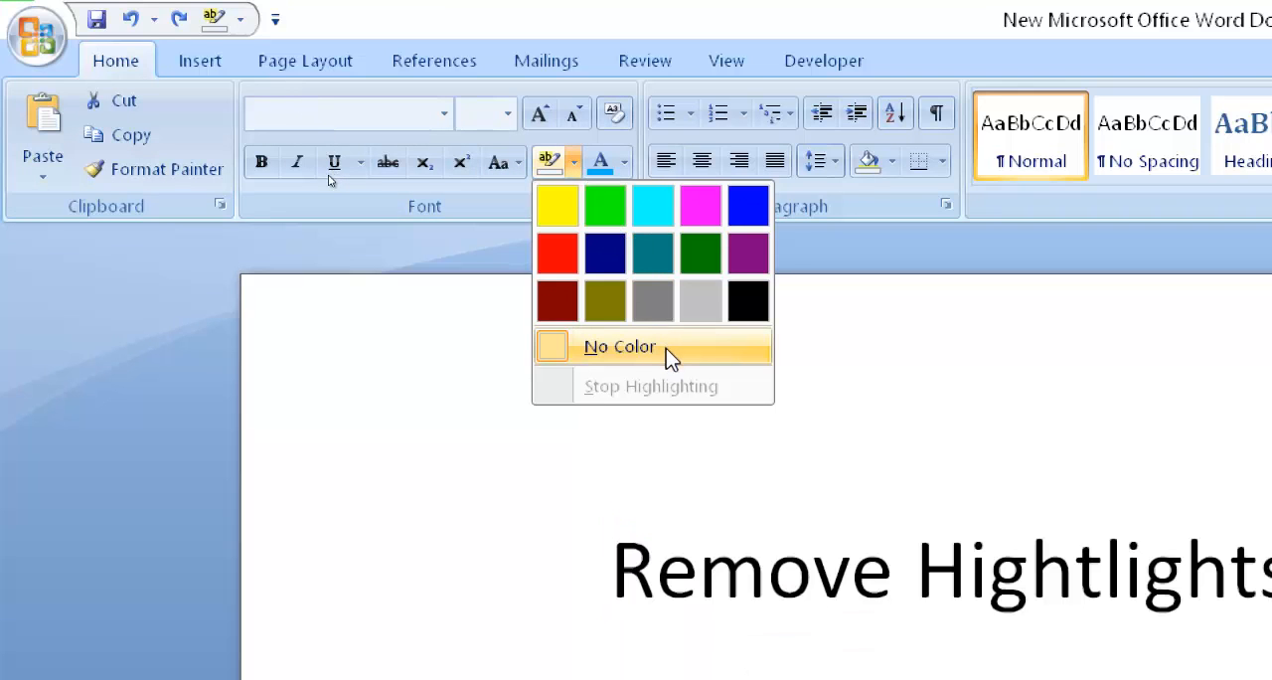
click(620, 346)
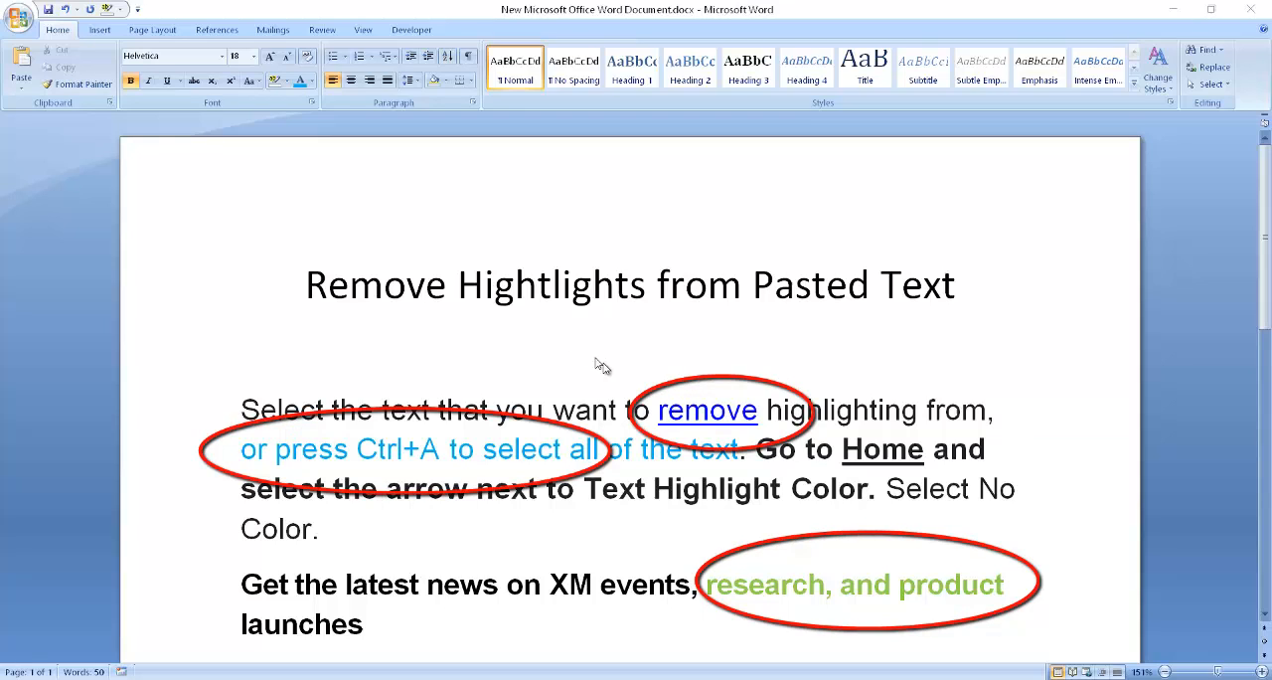
mouse_move(891, 465)
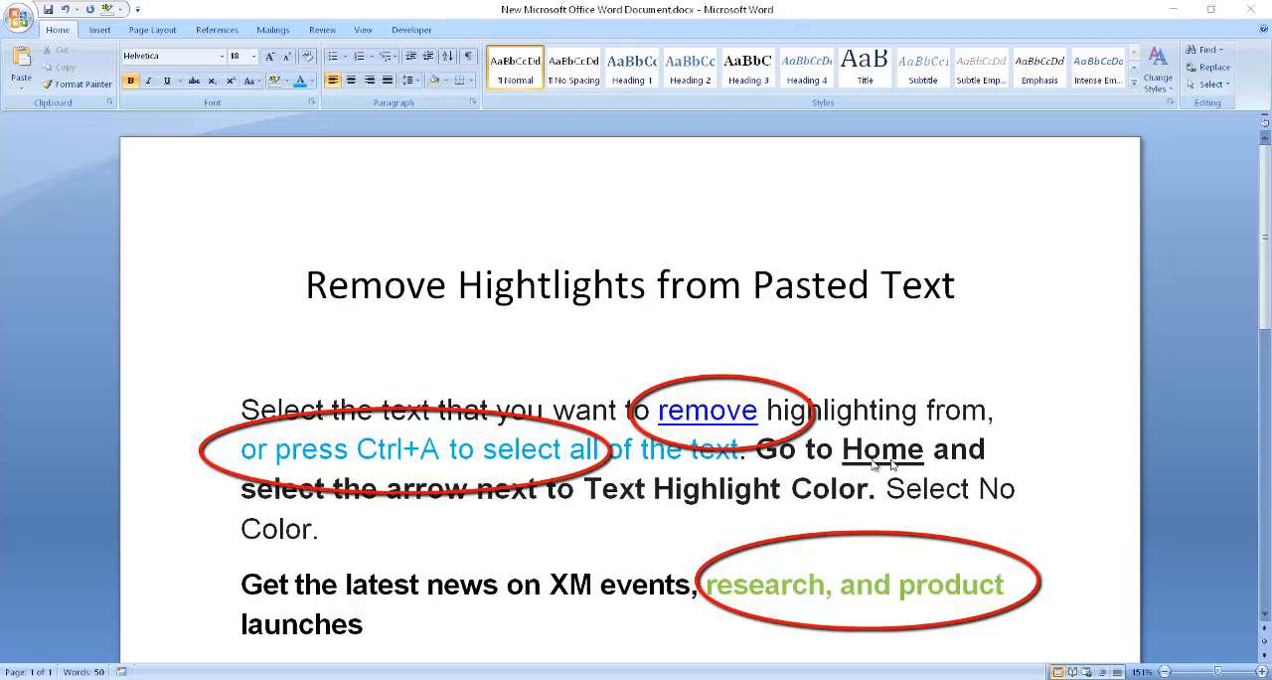
mouse_move(842, 519)
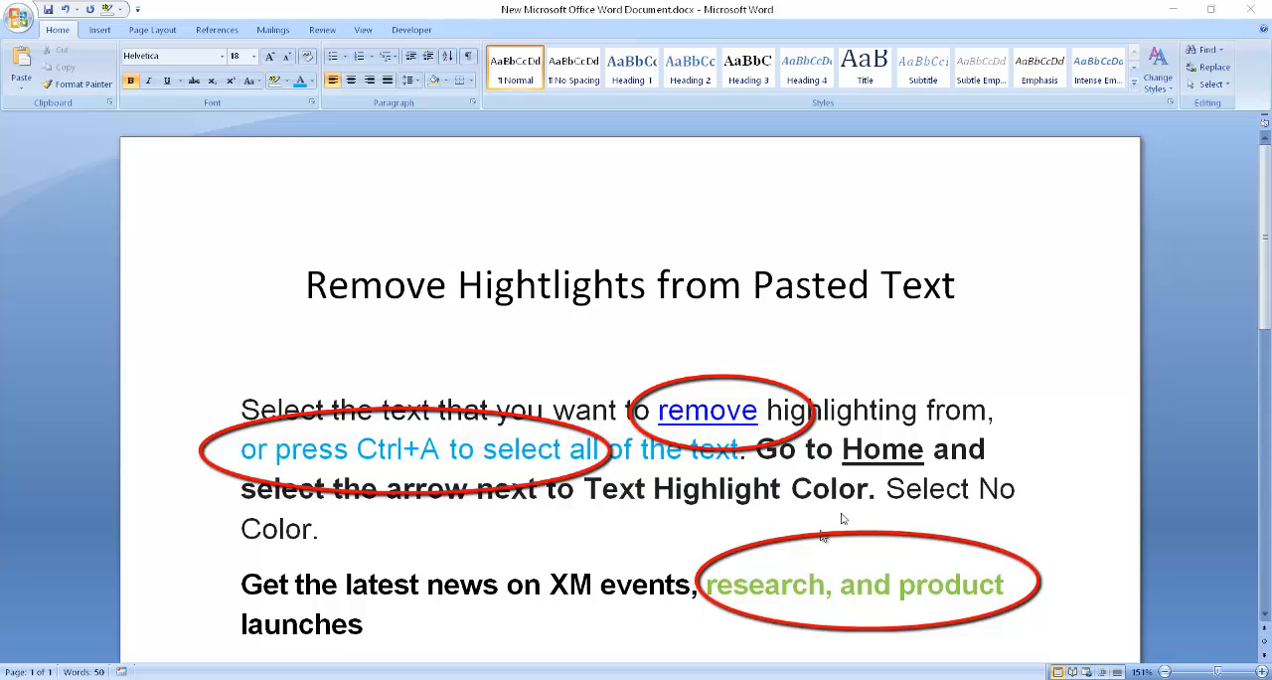
mouse_move(914, 593)
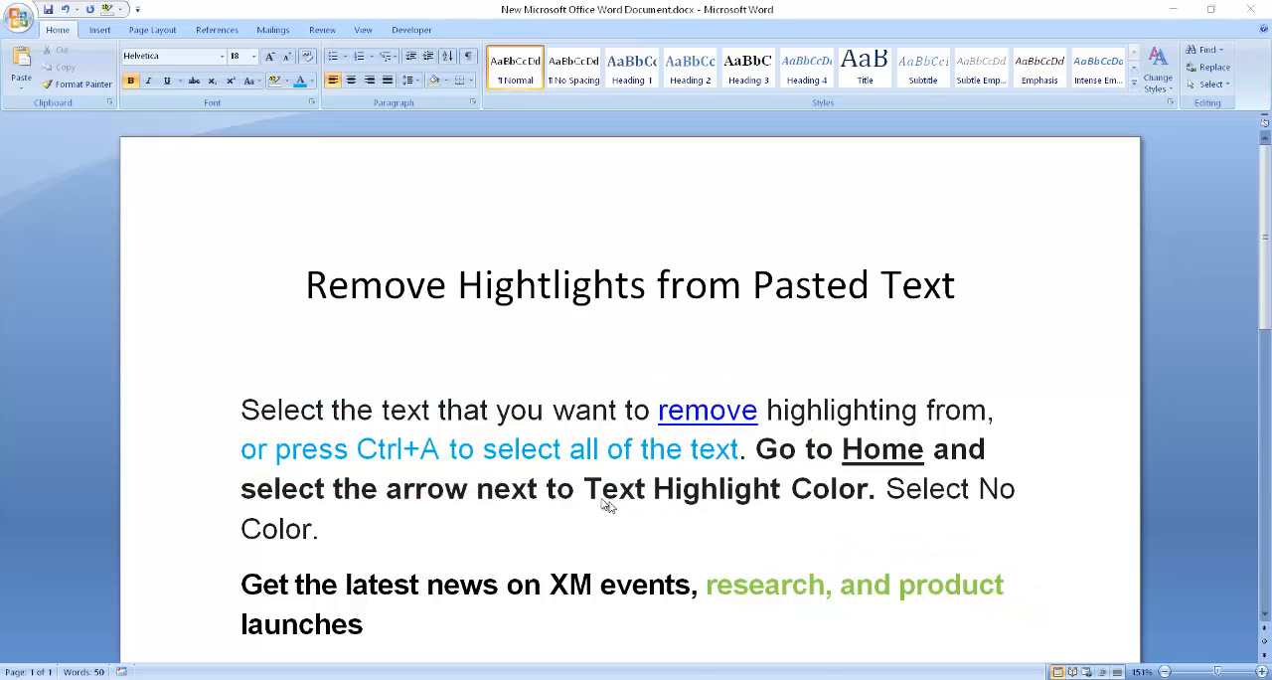
- Clear all leftover font formatting, then increase the font size of the whole text
key(ctrl+a)
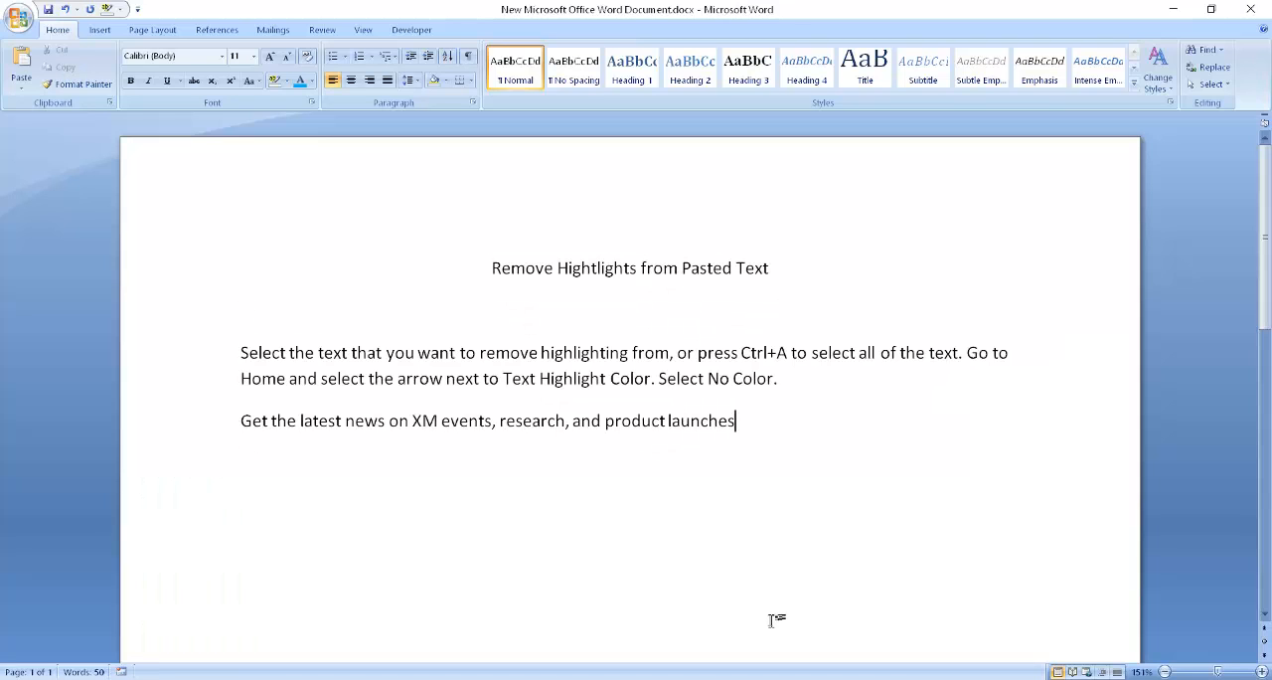
key(ctrl+a)
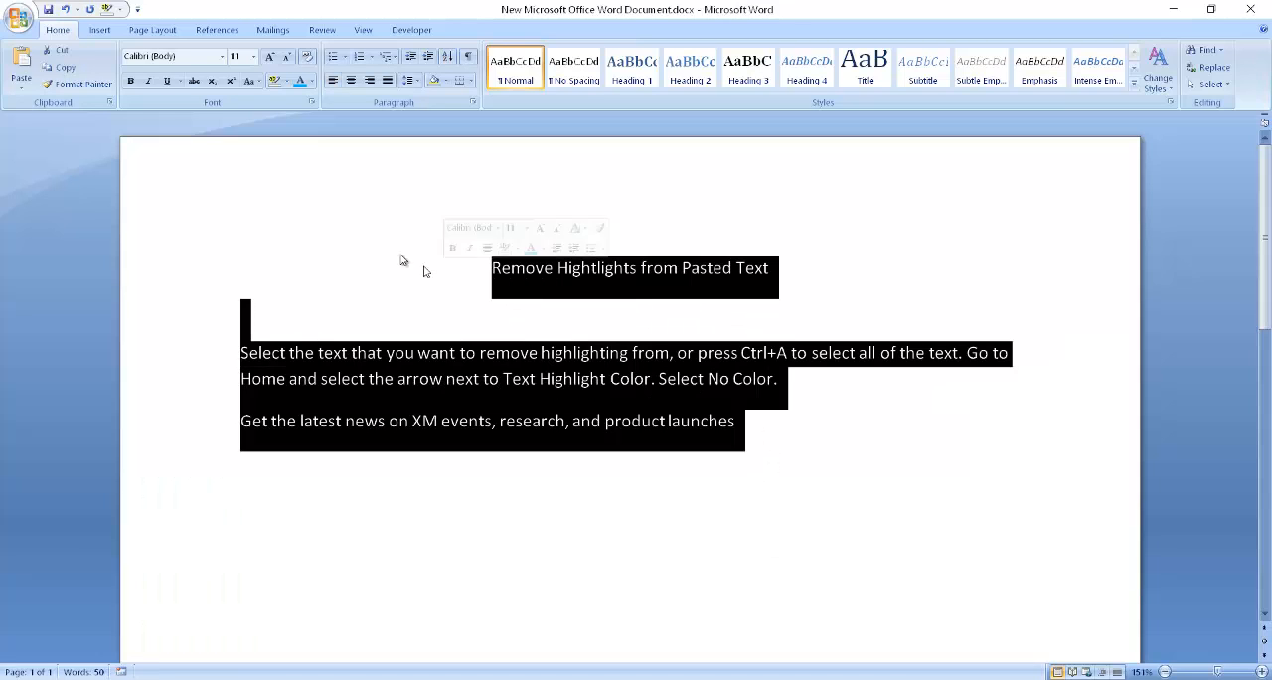
click(254, 56)
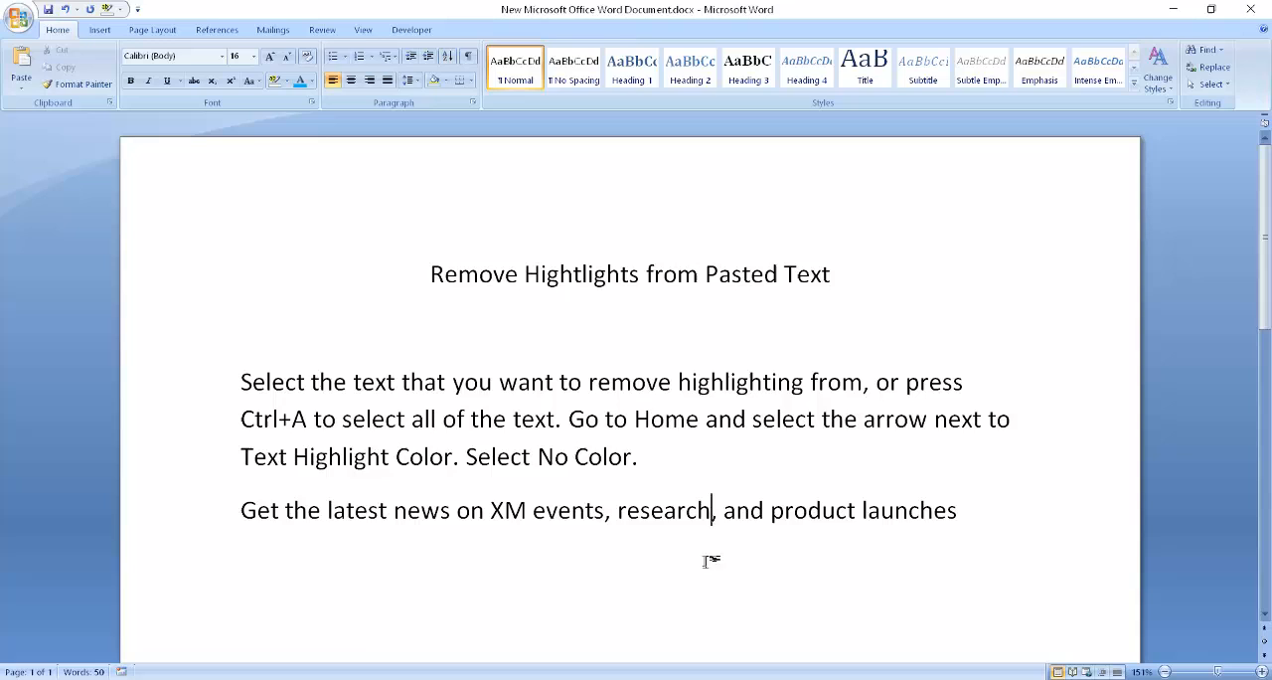
mouse_move(757, 501)
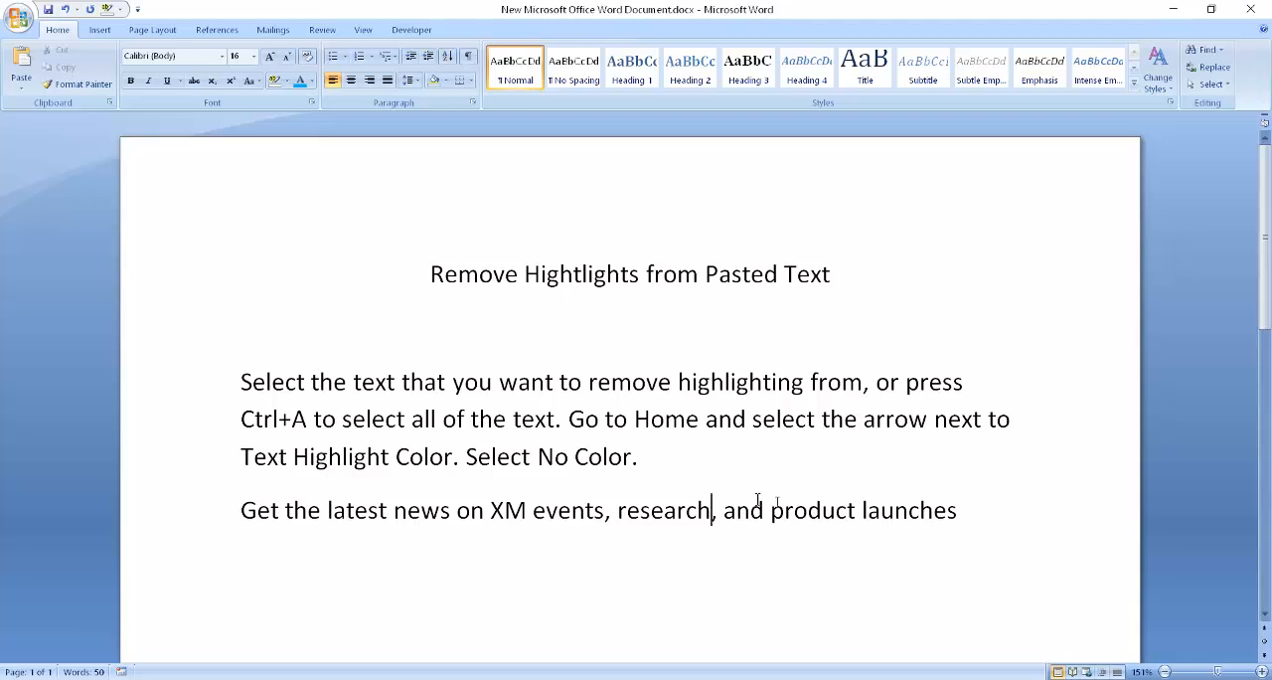